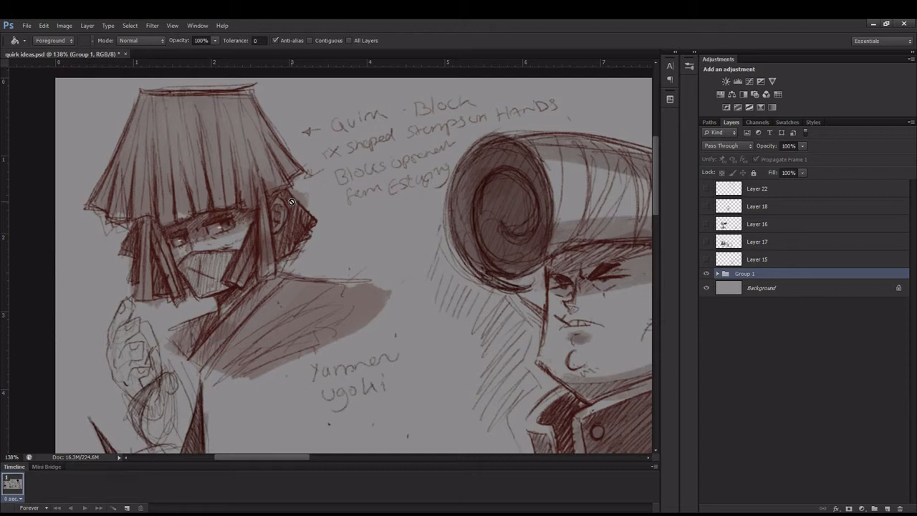
{"action": "mouse_move", "coordinate": [411, 146]}
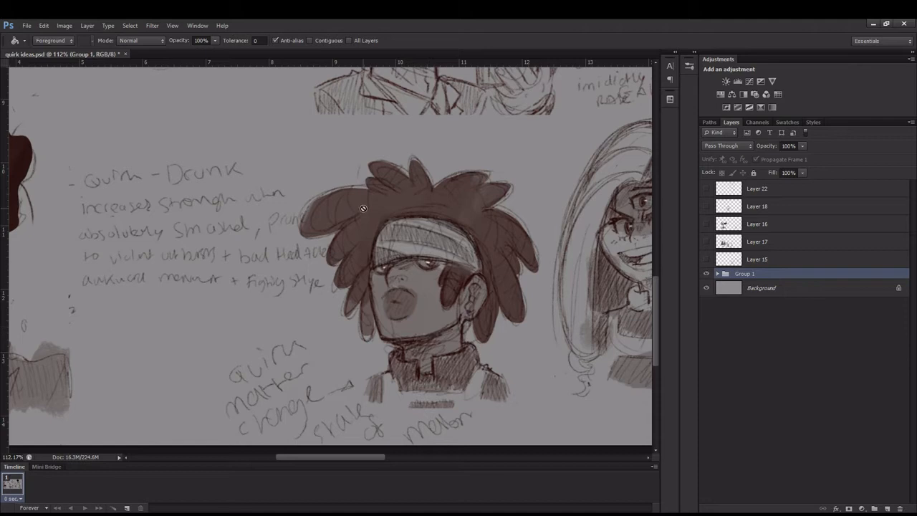
{"action": "mouse_move", "coordinate": [294, 370]}
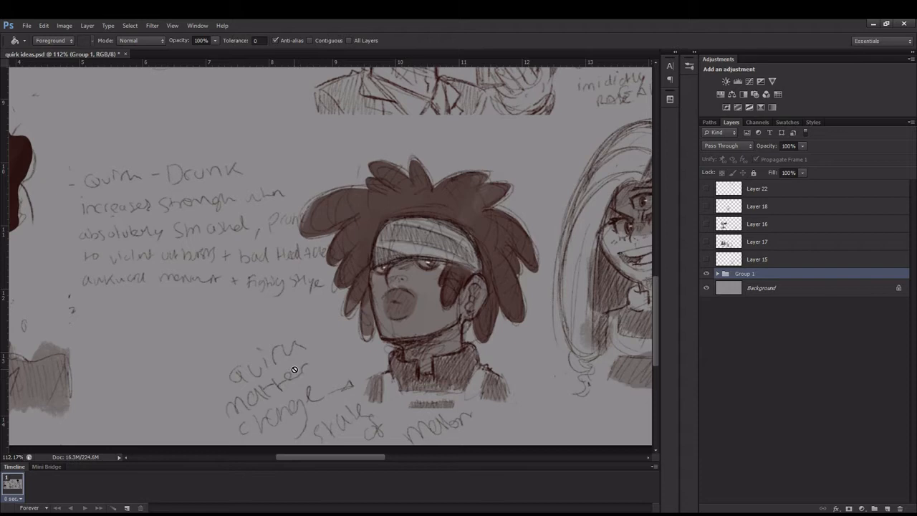
{"action": "mouse_move", "coordinate": [300, 363]}
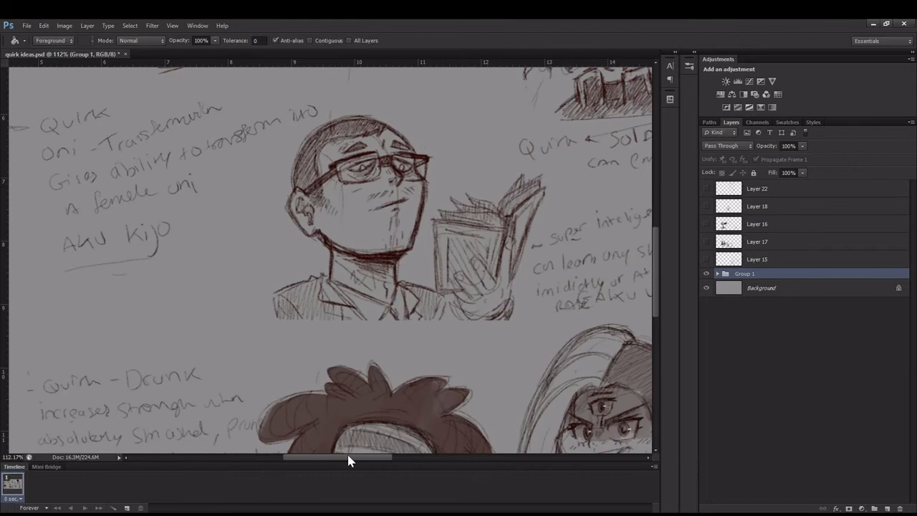
Pan right along the canvas to the bespectacled man reading a book with his super intelligence note.
{"action": "left_click_drag", "start_coordinate": [351, 457], "coordinate": [297, 456]}
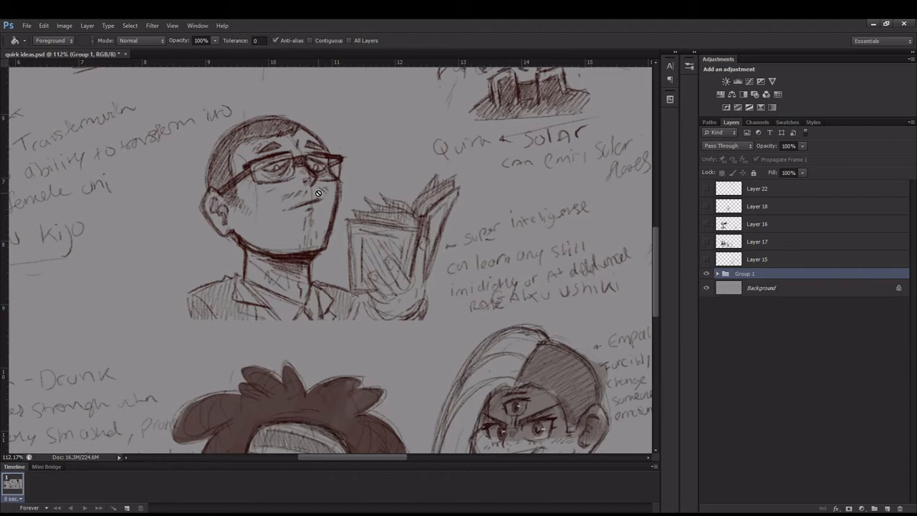
{"action": "mouse_move", "coordinate": [372, 259]}
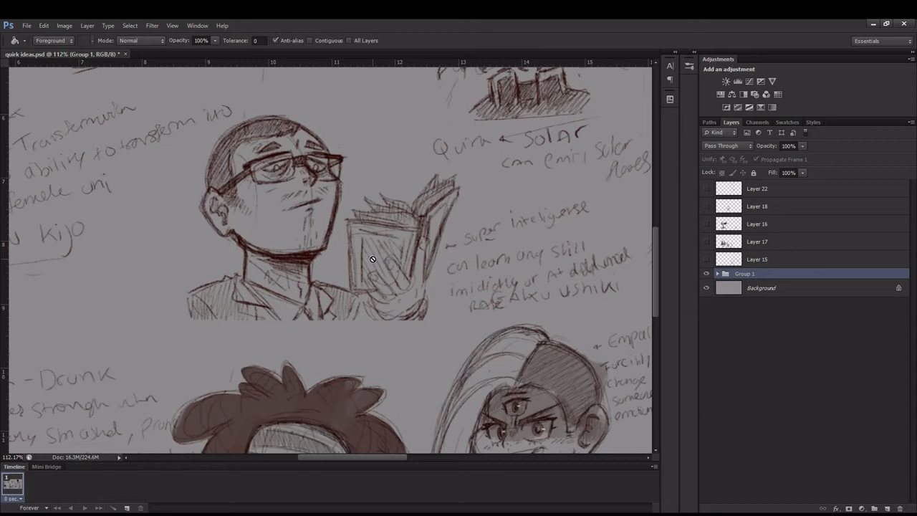
{"action": "mouse_move", "coordinate": [363, 257]}
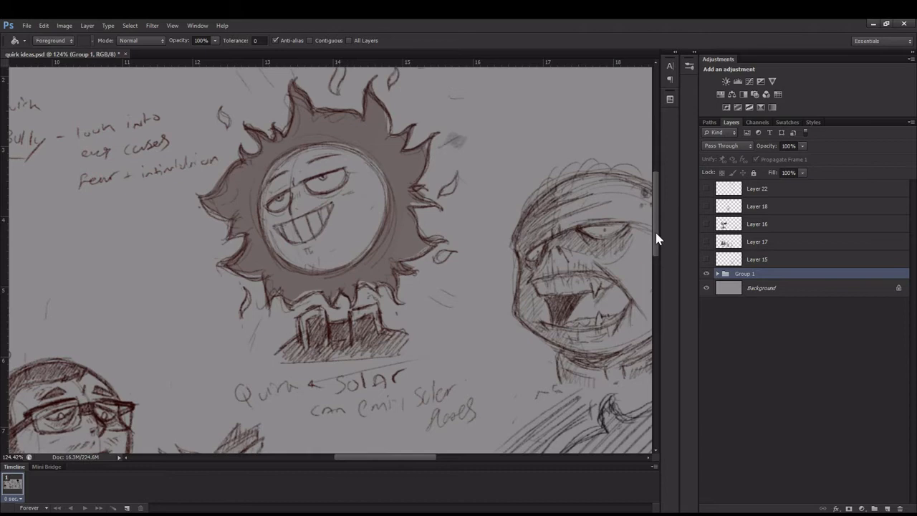
Scroll the canvas toward the grinning sun sketch labeled with the Solar quirk note.
{"action": "scroll", "scroll_direction": "down", "scroll_amount": 3}
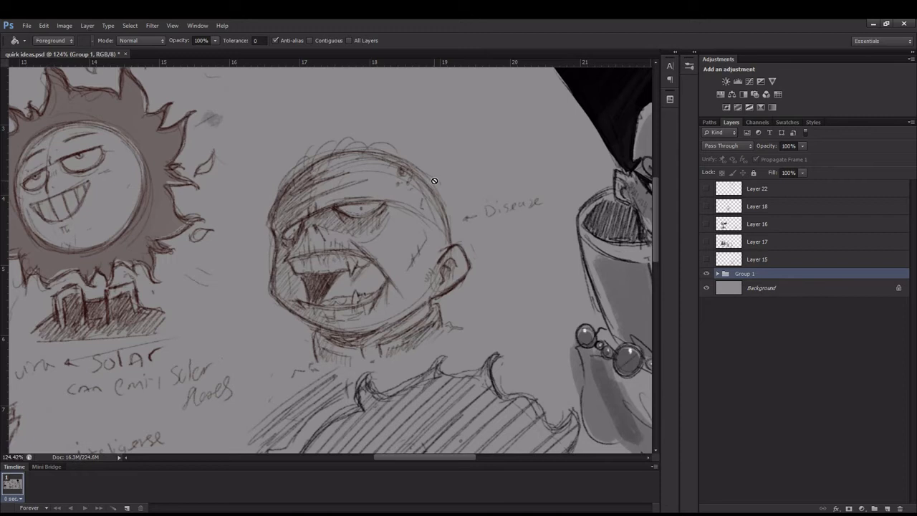
{"action": "mouse_move", "coordinate": [463, 217]}
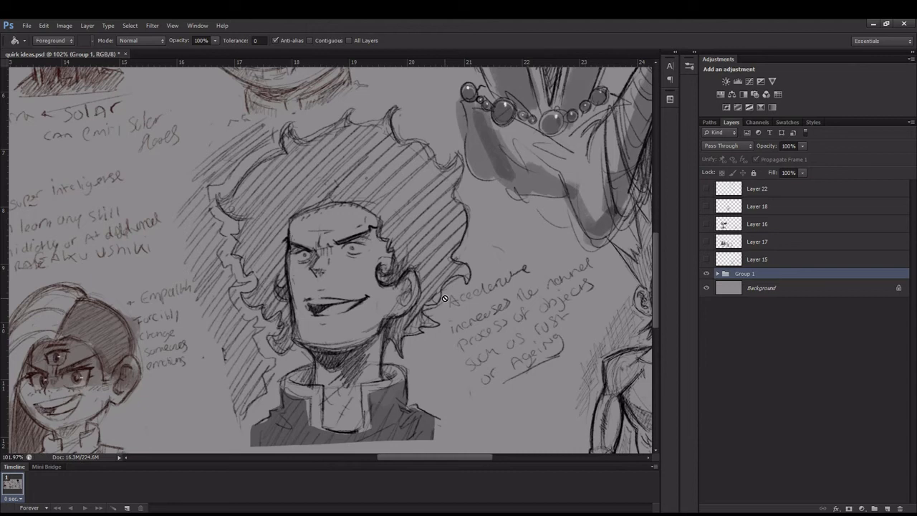
{"action": "mouse_move", "coordinate": [471, 276]}
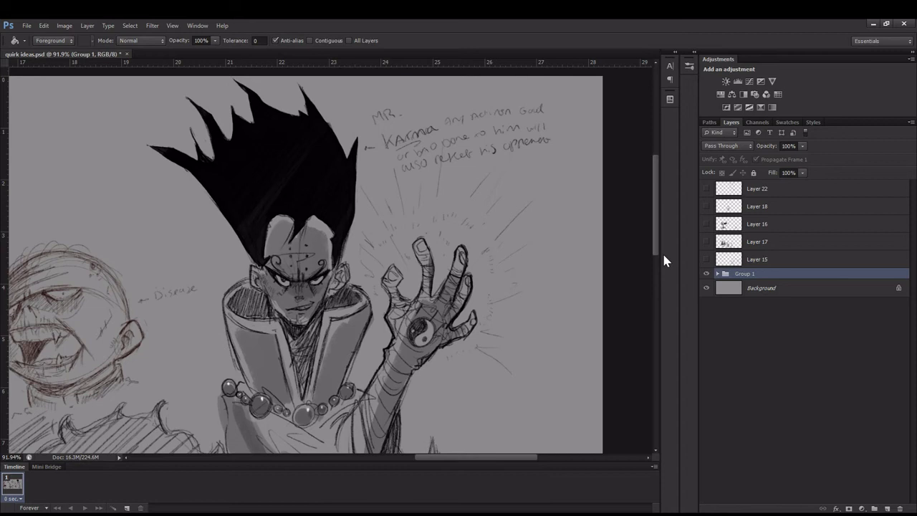
{"action": "mouse_move", "coordinate": [656, 254]}
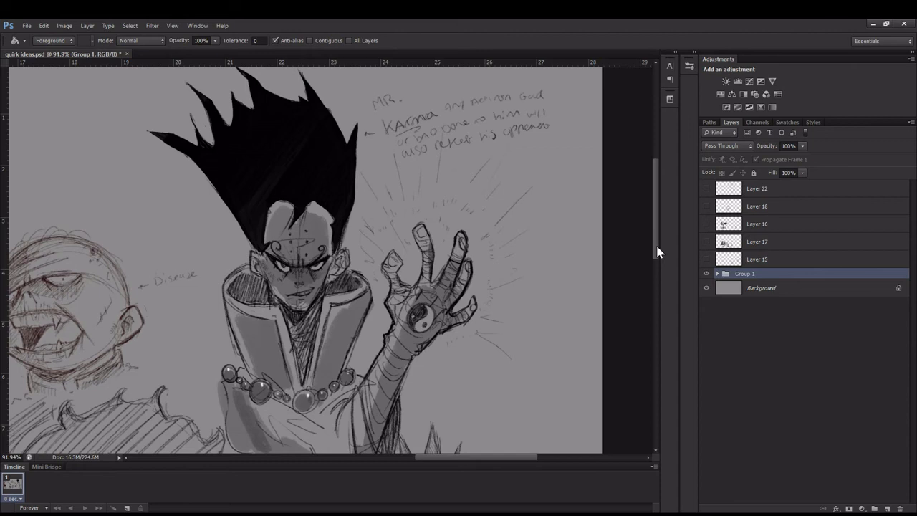
{"action": "scroll", "scroll_direction": "down", "scroll_amount": 3}
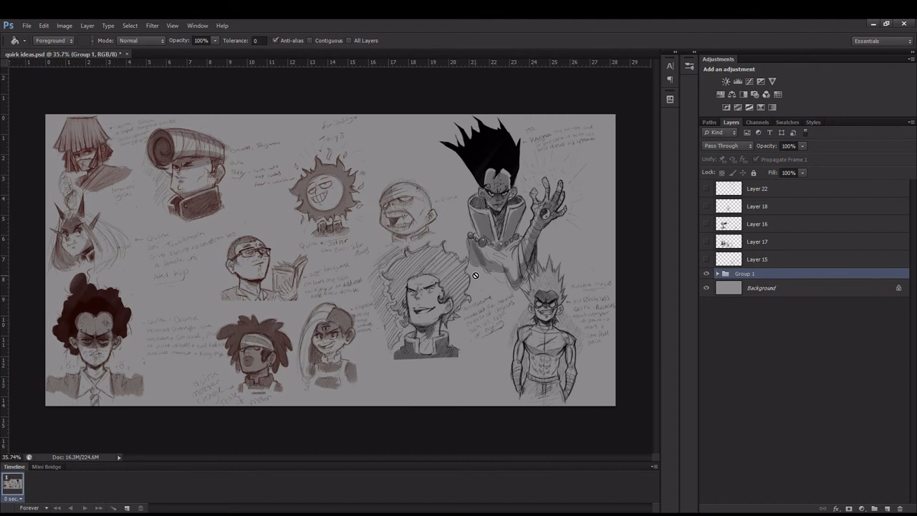
{"action": "mouse_move", "coordinate": [323, 289]}
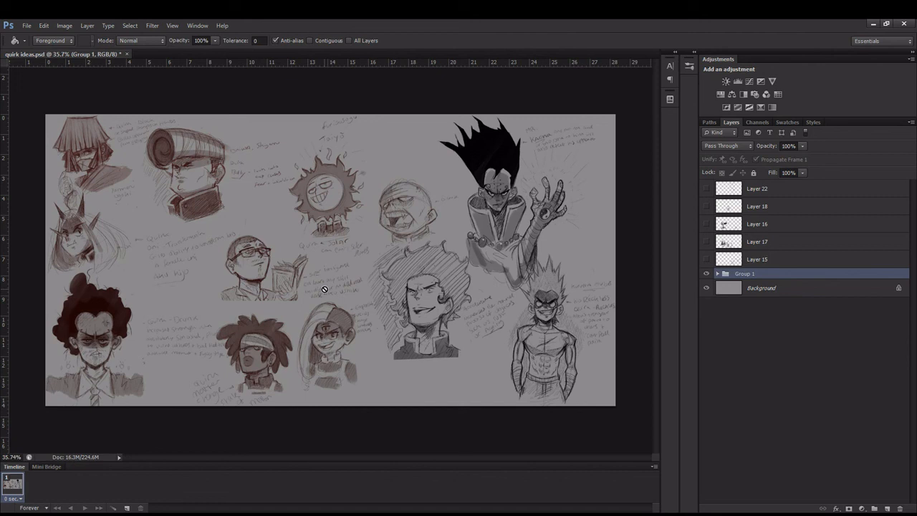
{"action": "mouse_move", "coordinate": [271, 308]}
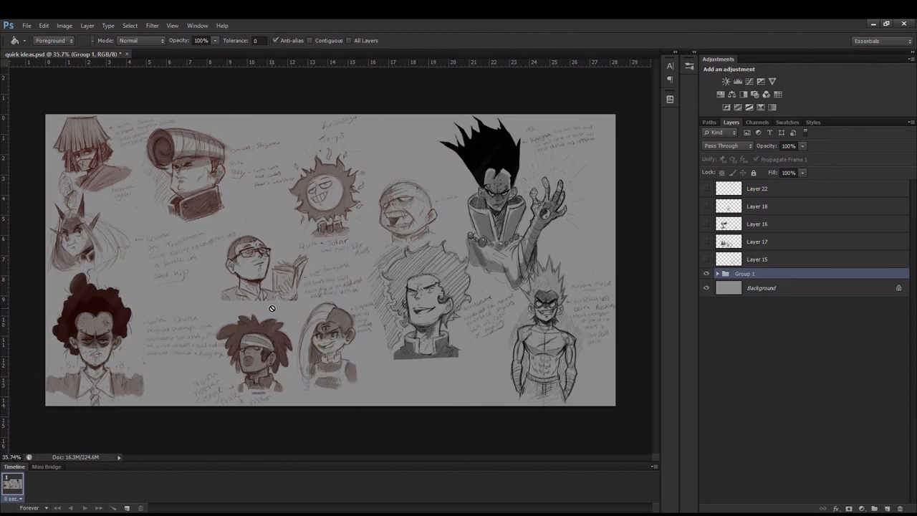
{"action": "mouse_move", "coordinate": [260, 294]}
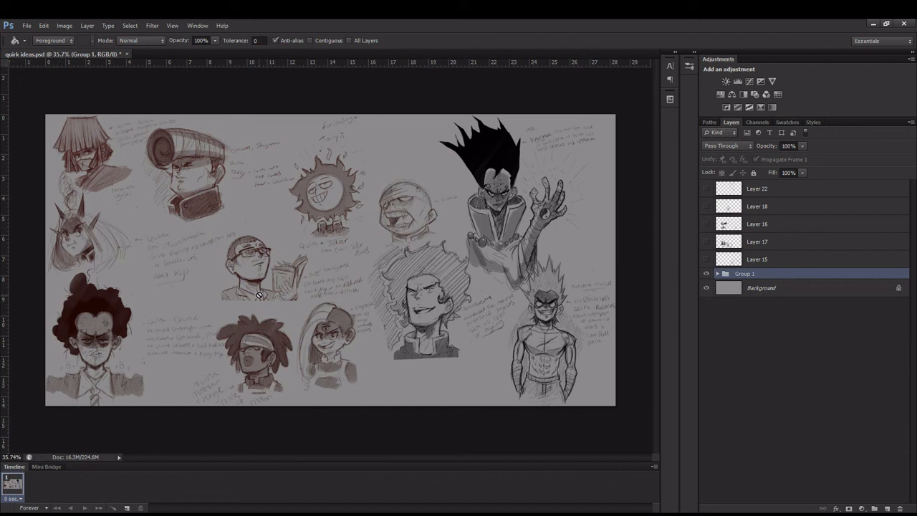